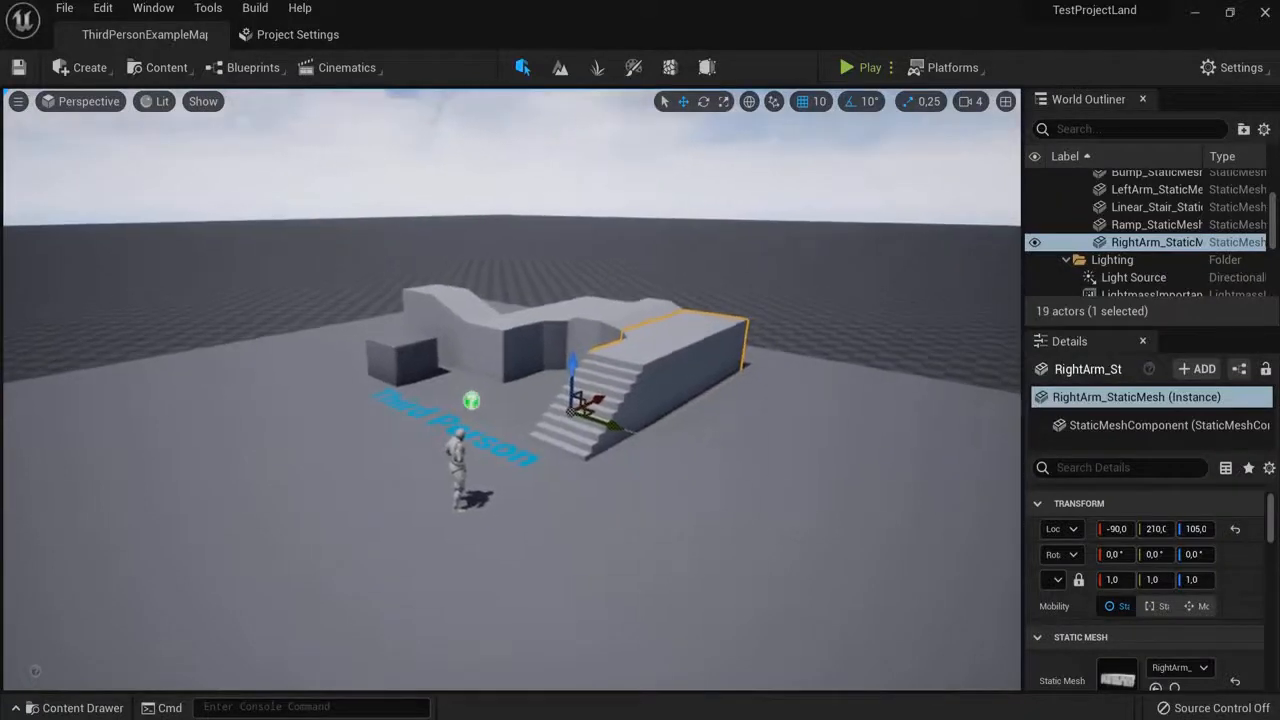
- Select the Linear_Stair mesh, undo its move, and bring up the Edit menu
click(1156, 206)
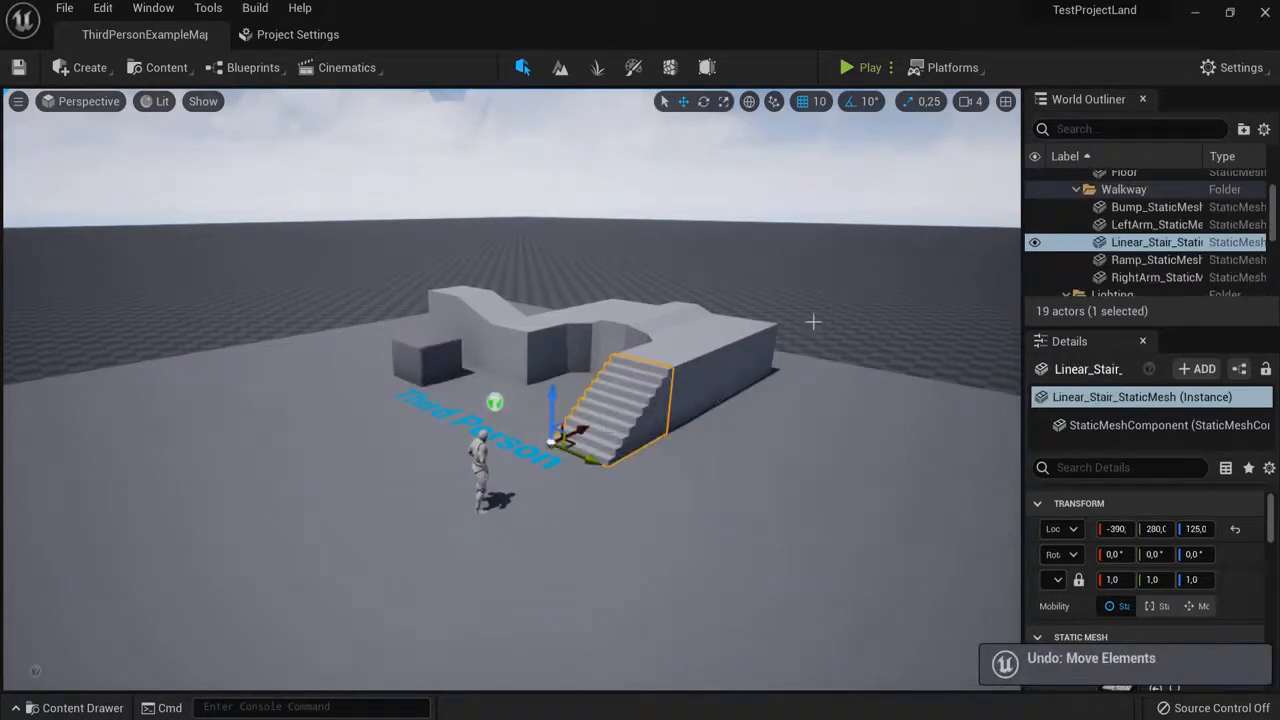
click(102, 8)
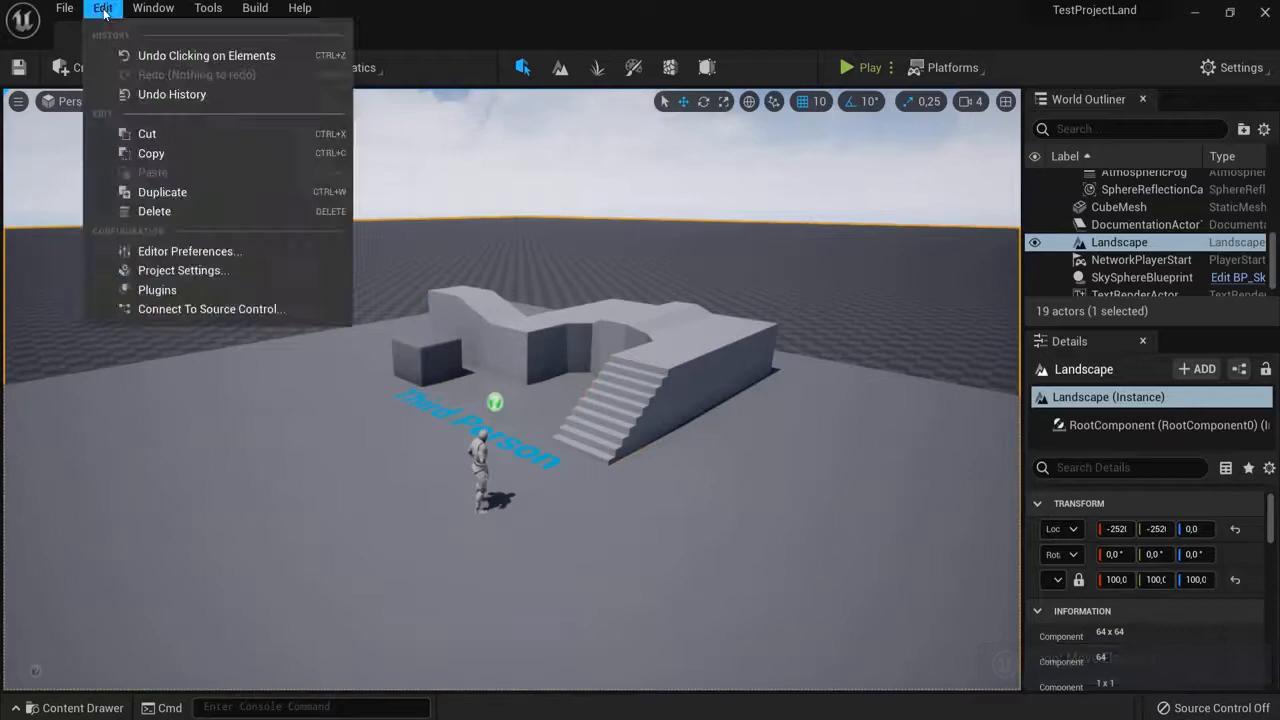
- In Project Settings > Rendering, set Dynamic Global Illumination Method to None and return to the map
click(164, 276)
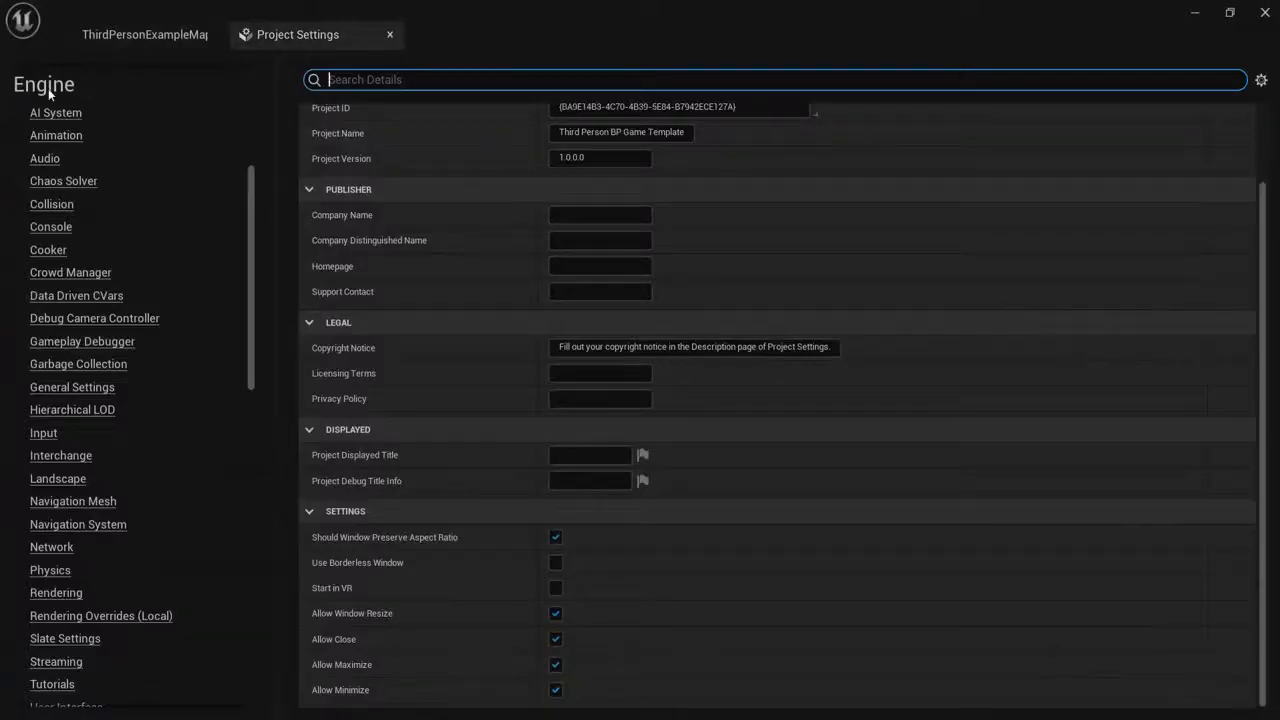
mouse_move(56, 592)
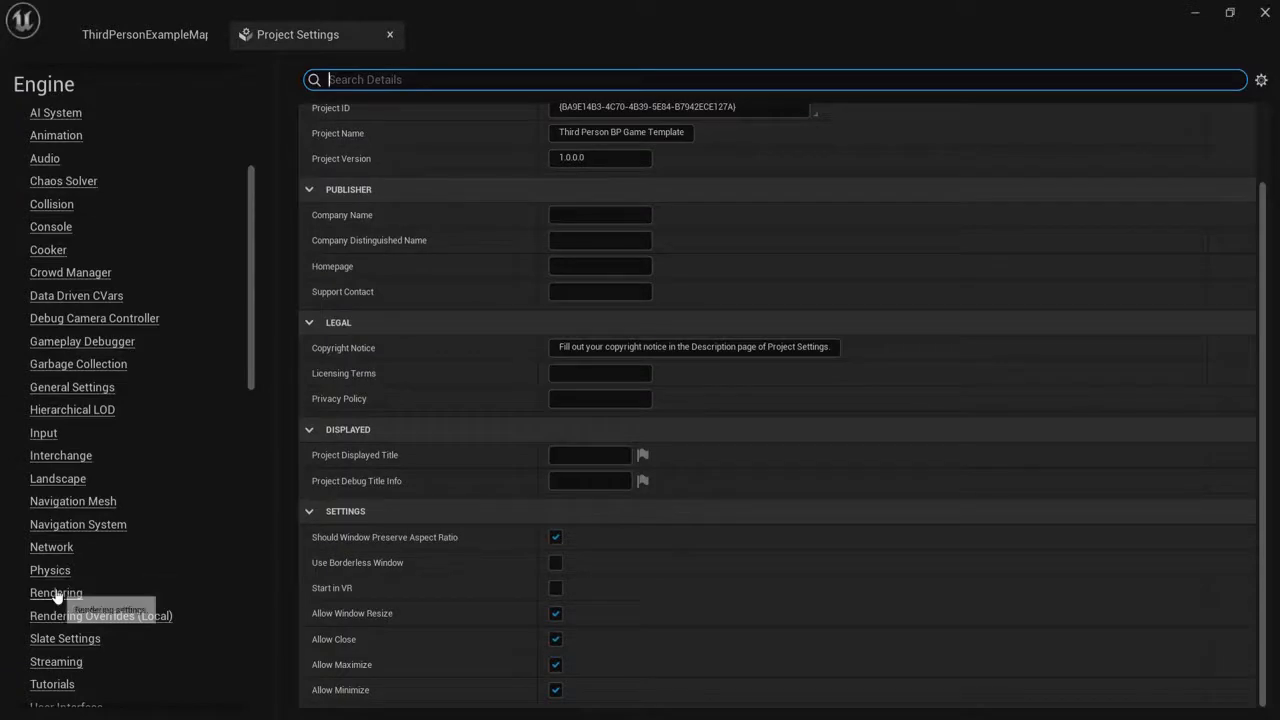
click(56, 592)
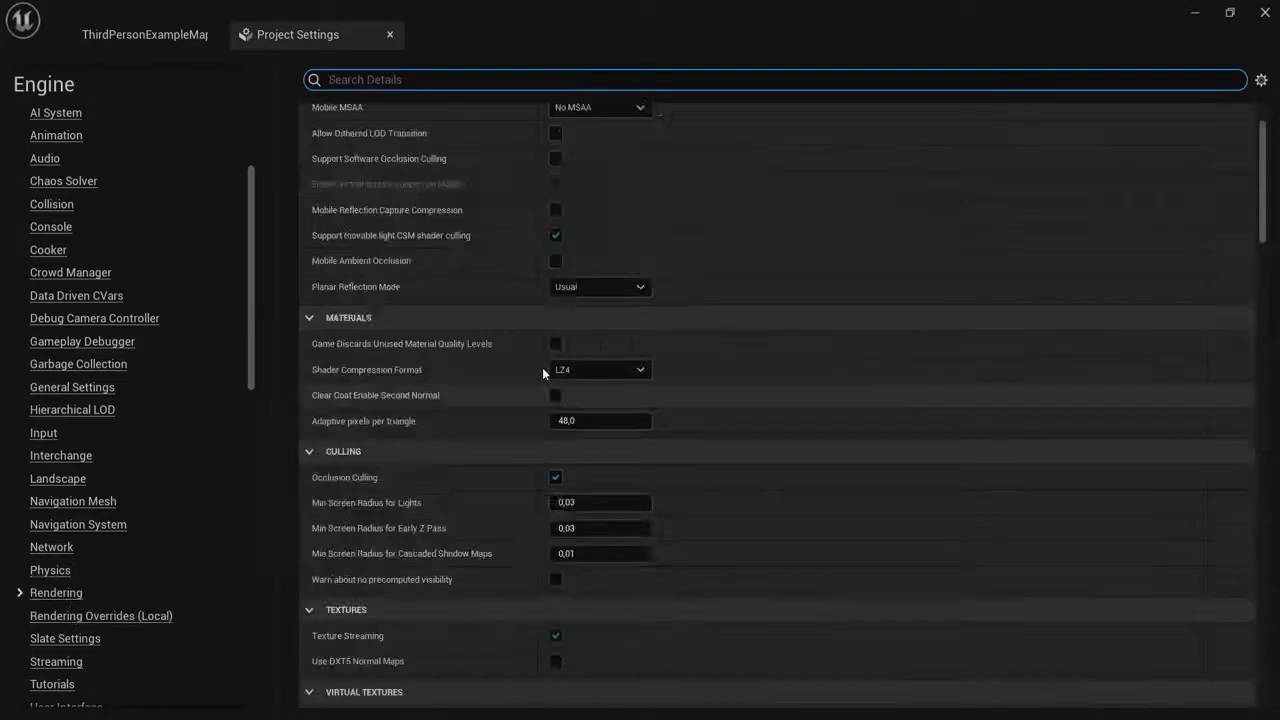
scroll(down, 3)
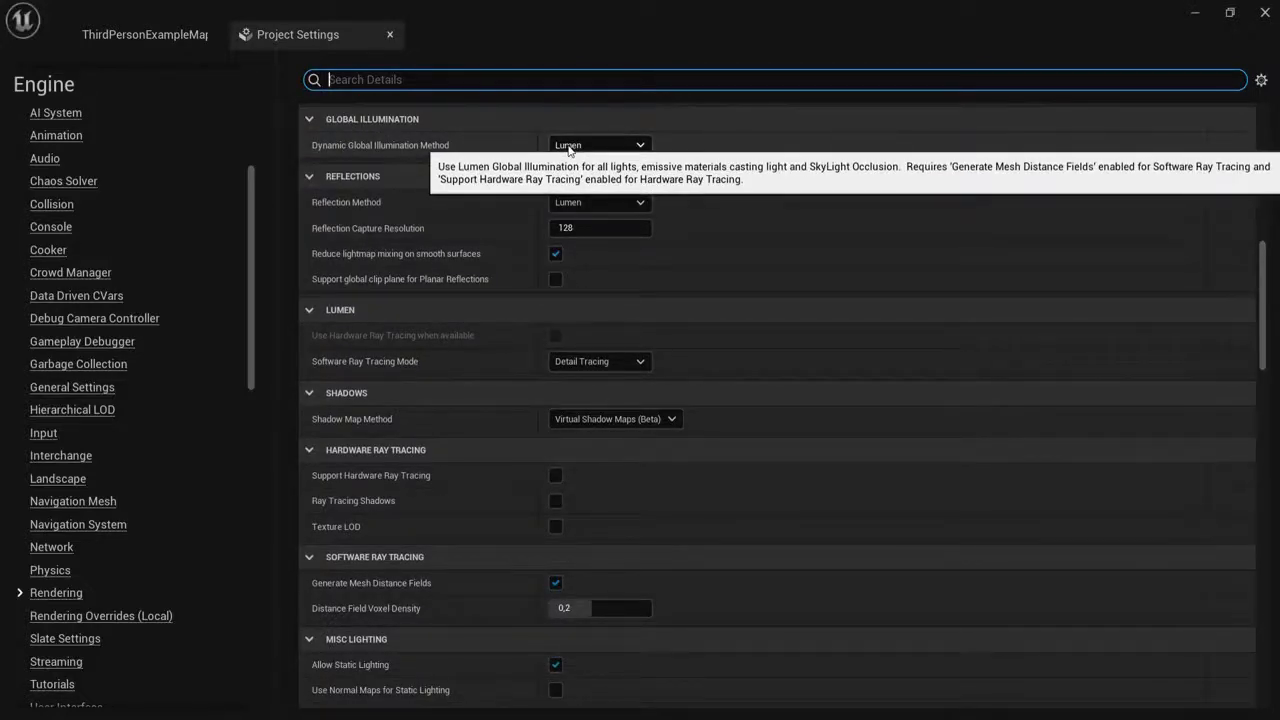
click(598, 144)
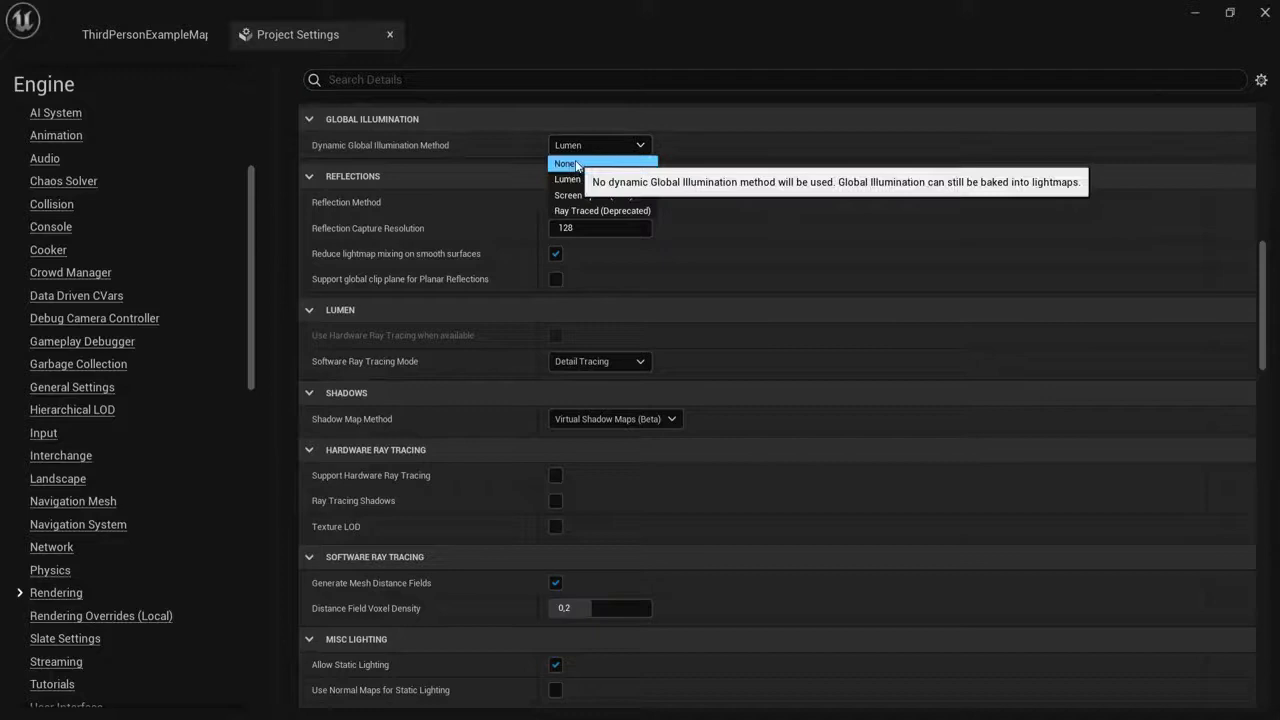
click(564, 164)
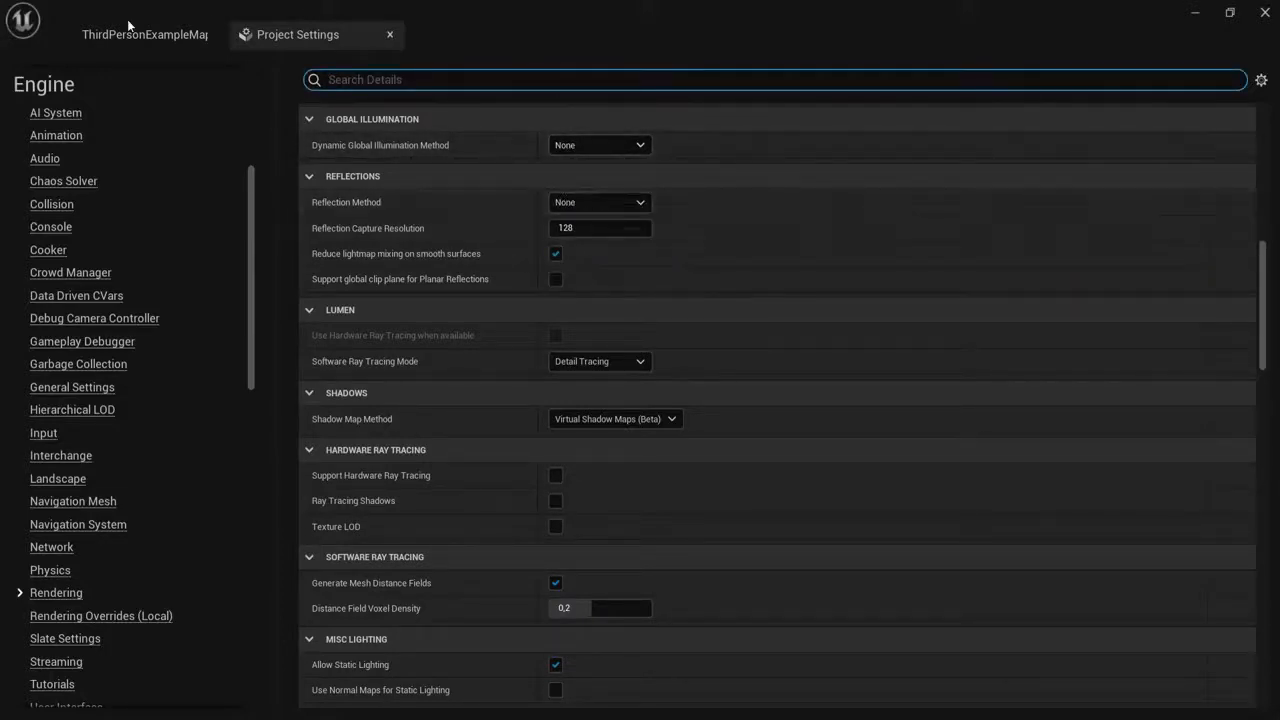
click(144, 34)
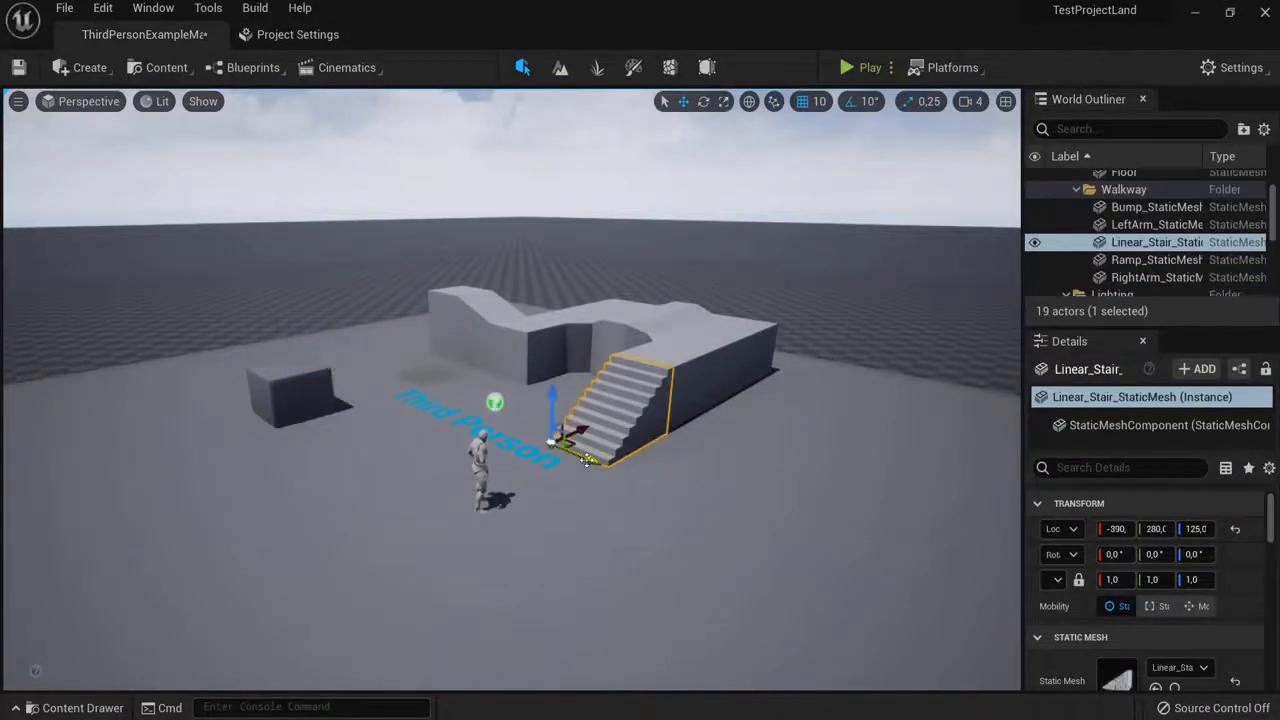
- Start a Play-In-Editor session and take control of the third-person character
click(844, 68)
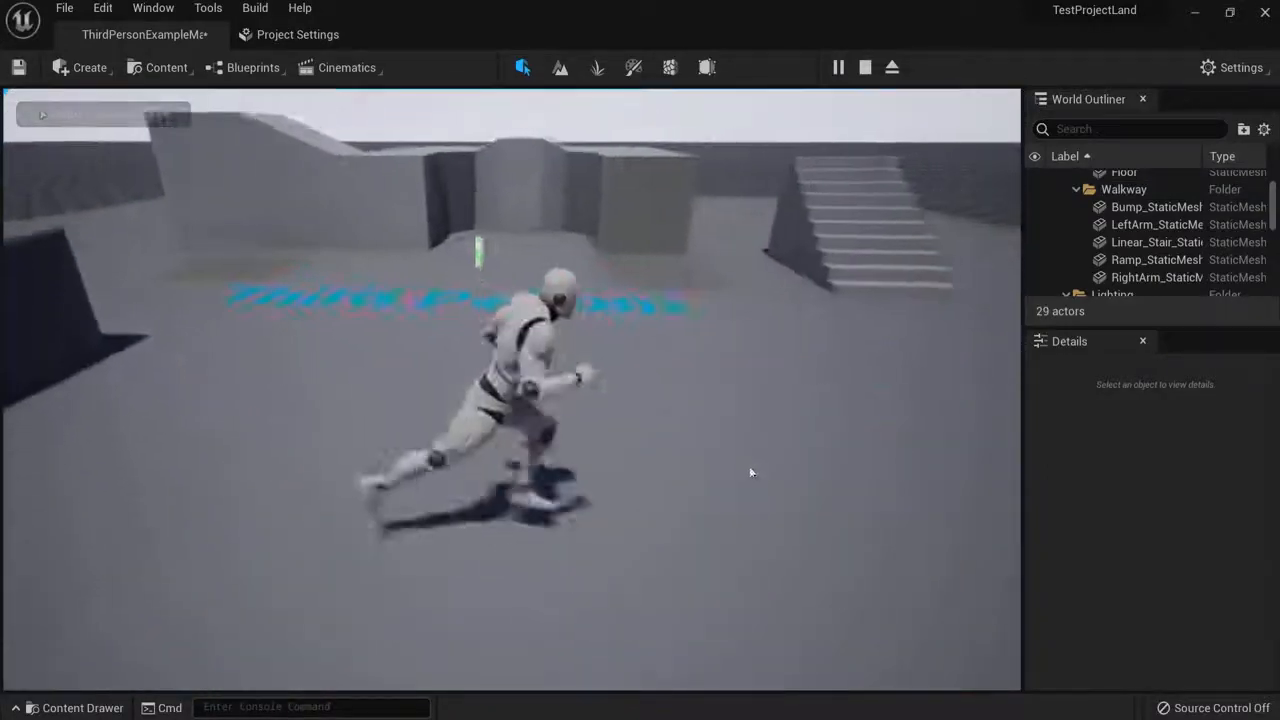
click(864, 68)
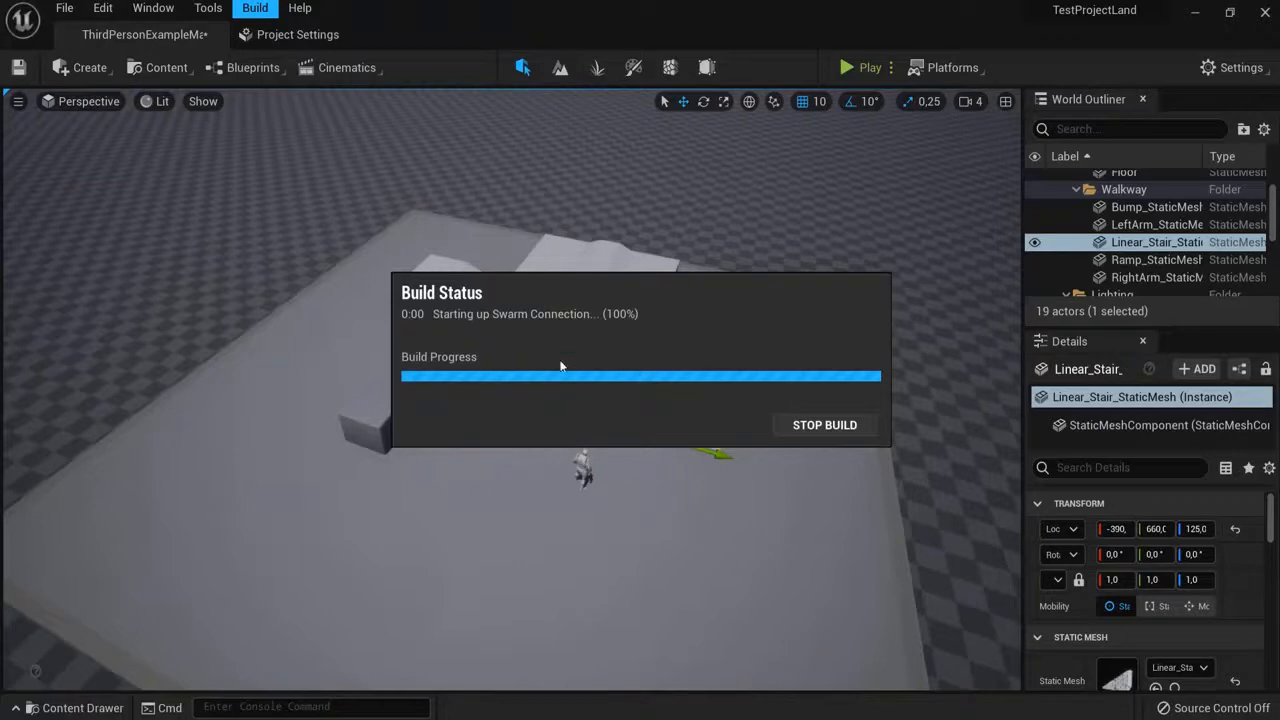
mouse_move(590, 280)
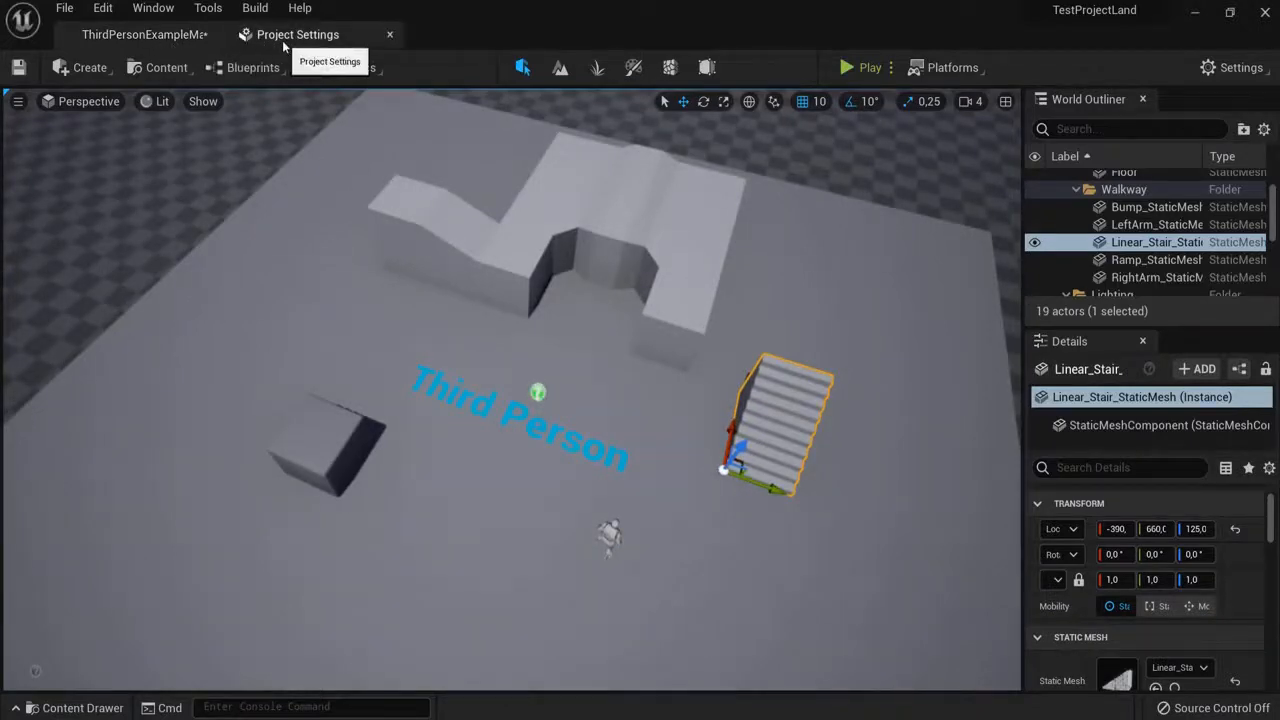
click(296, 34)
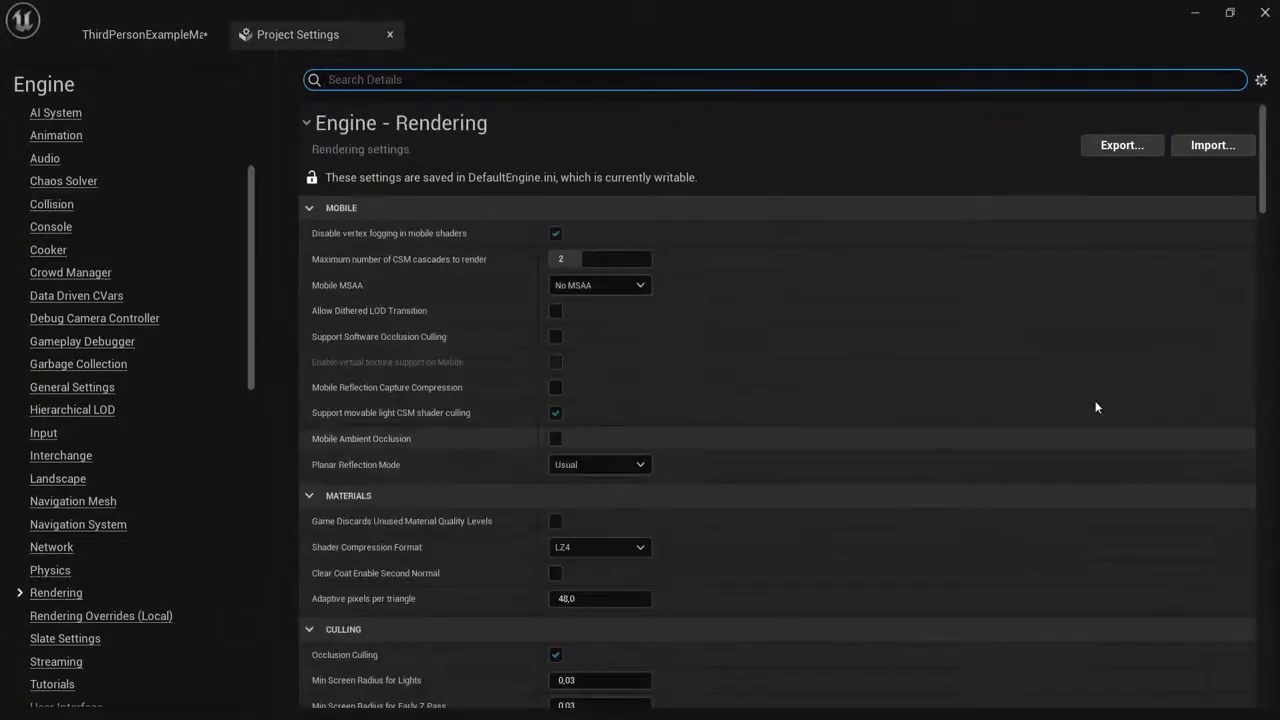
scroll(down, 3)
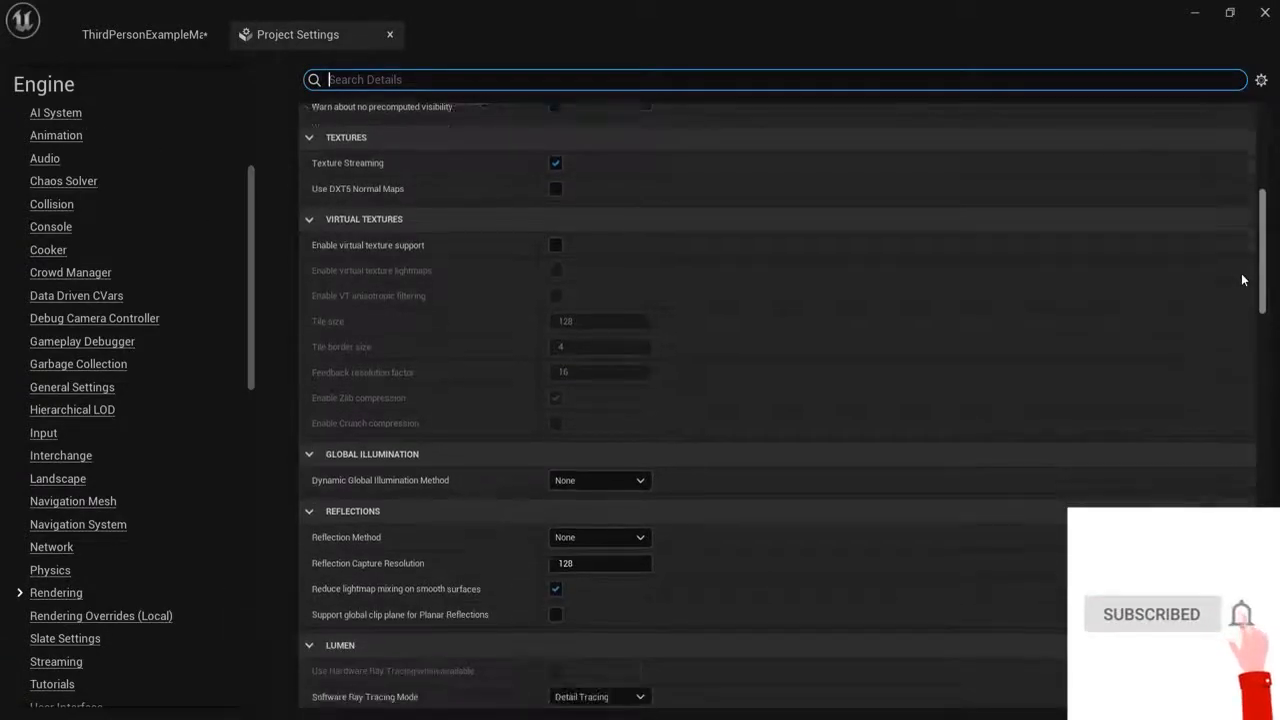
scroll(down, 3)
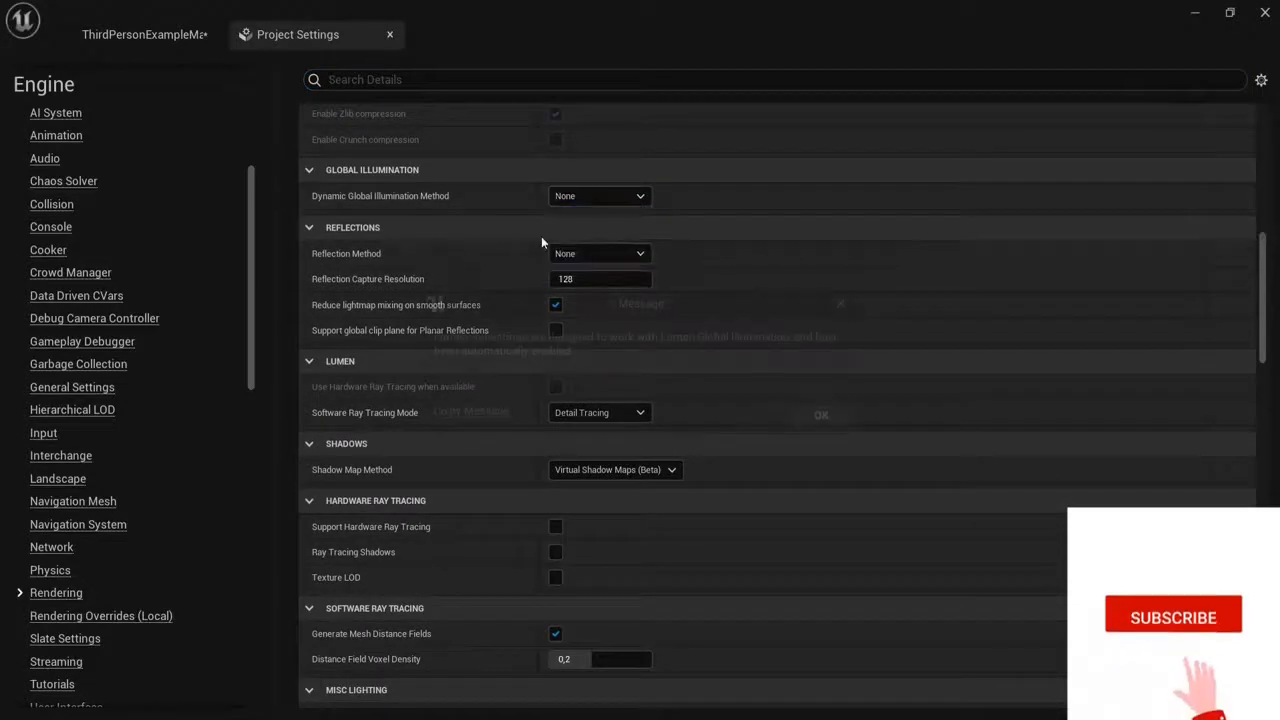
click(598, 196)
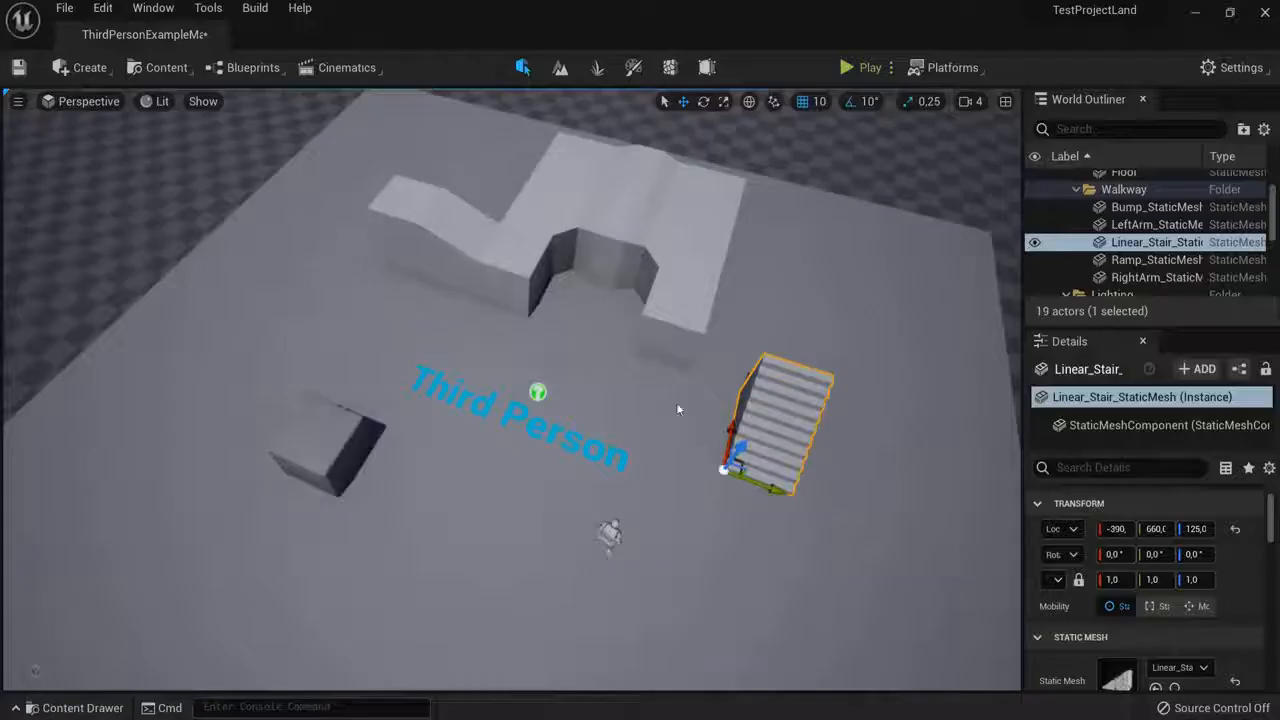
- Adjust the viewport and start another Play-In-Editor session in the baked-lighting scene
click(1156, 276)
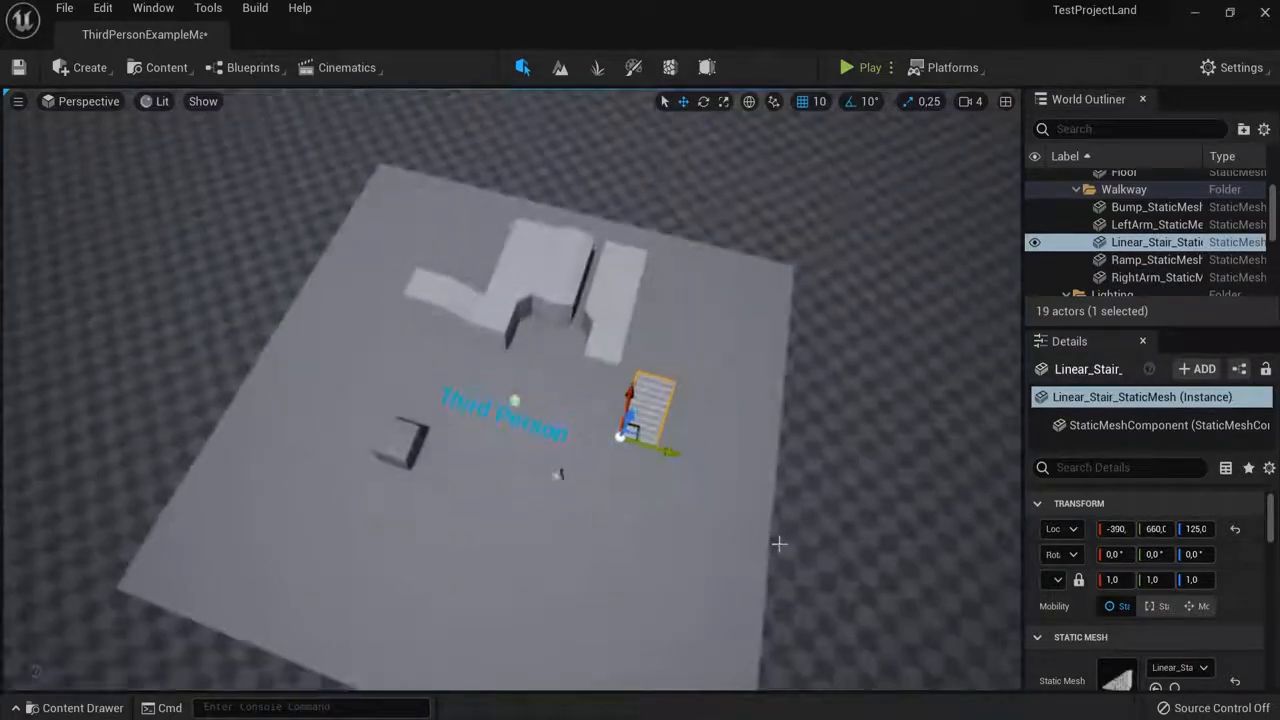
click(844, 68)
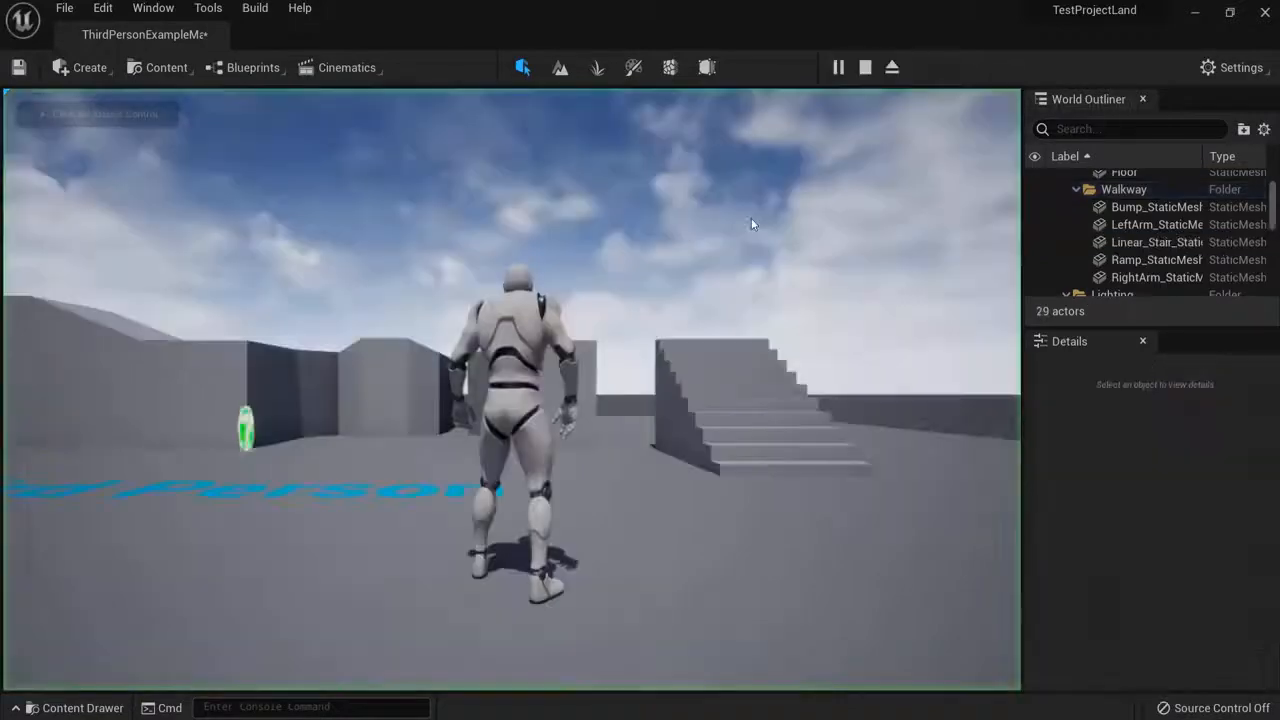